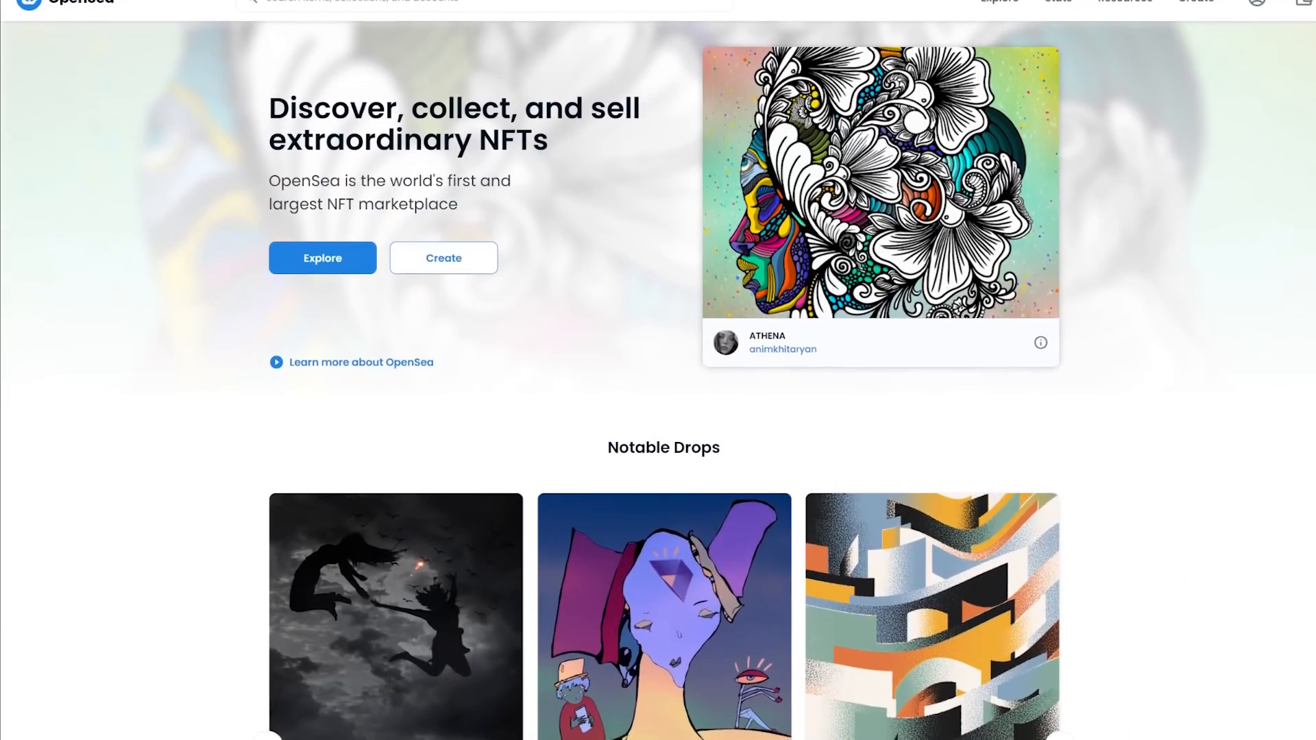
- Scroll down the OpenSea homepage before moving to the Ethereum Gas Tracker
scroll("down", 3)
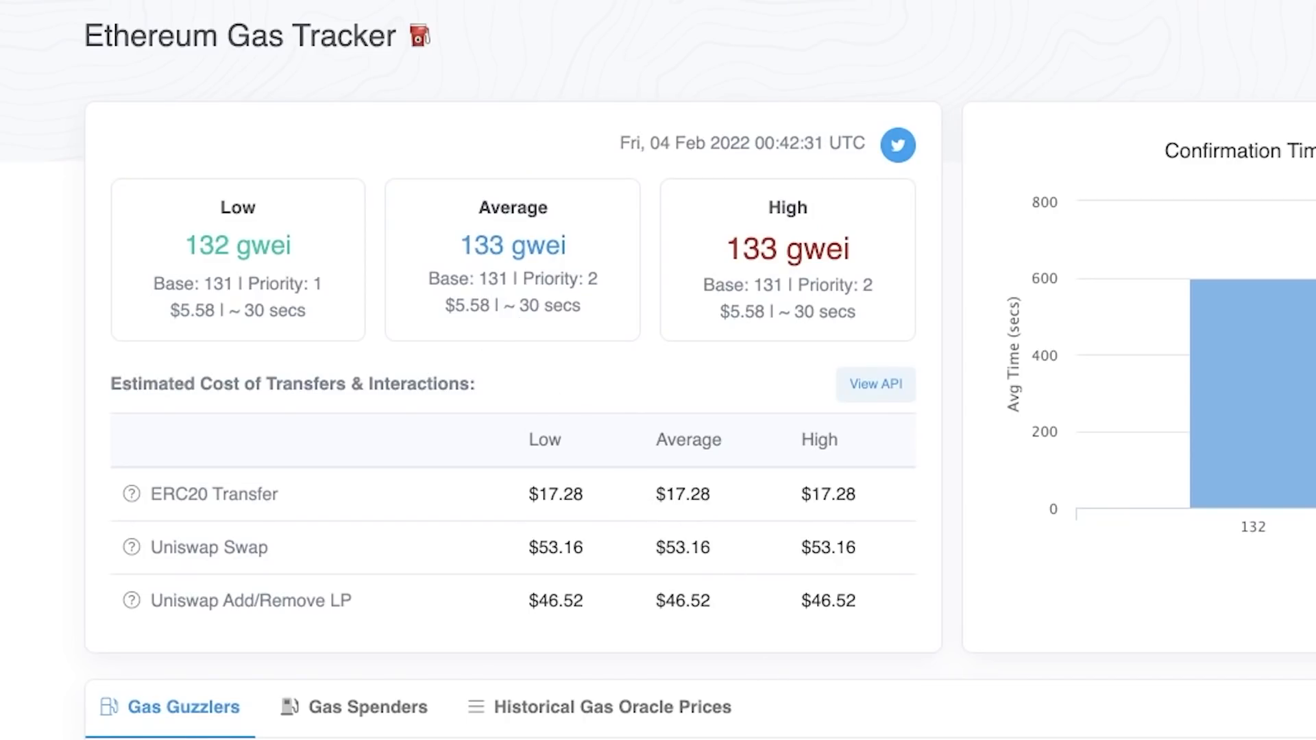
- Switch to the Yahoo News tab with the 'Algogems Creates NFTs in Just 5 Minutes' article
left_click(174, 15)
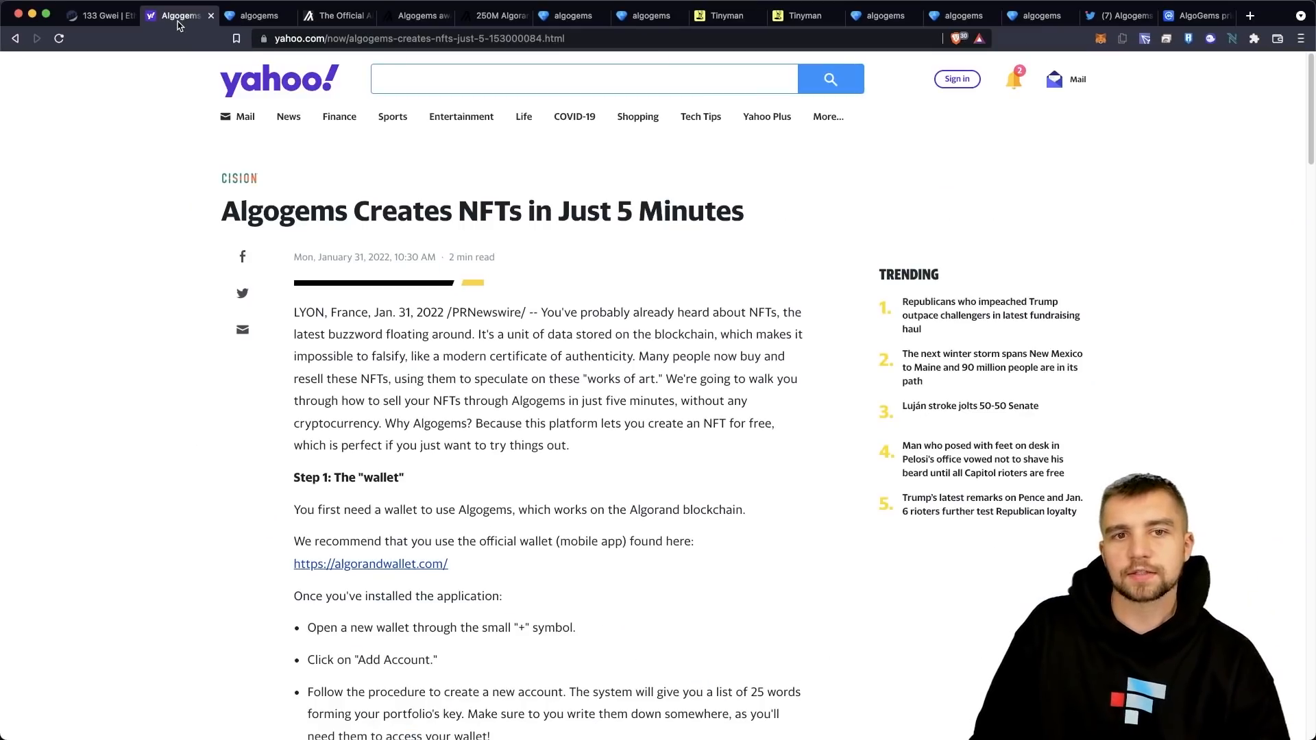
mouse_move(292, 450)
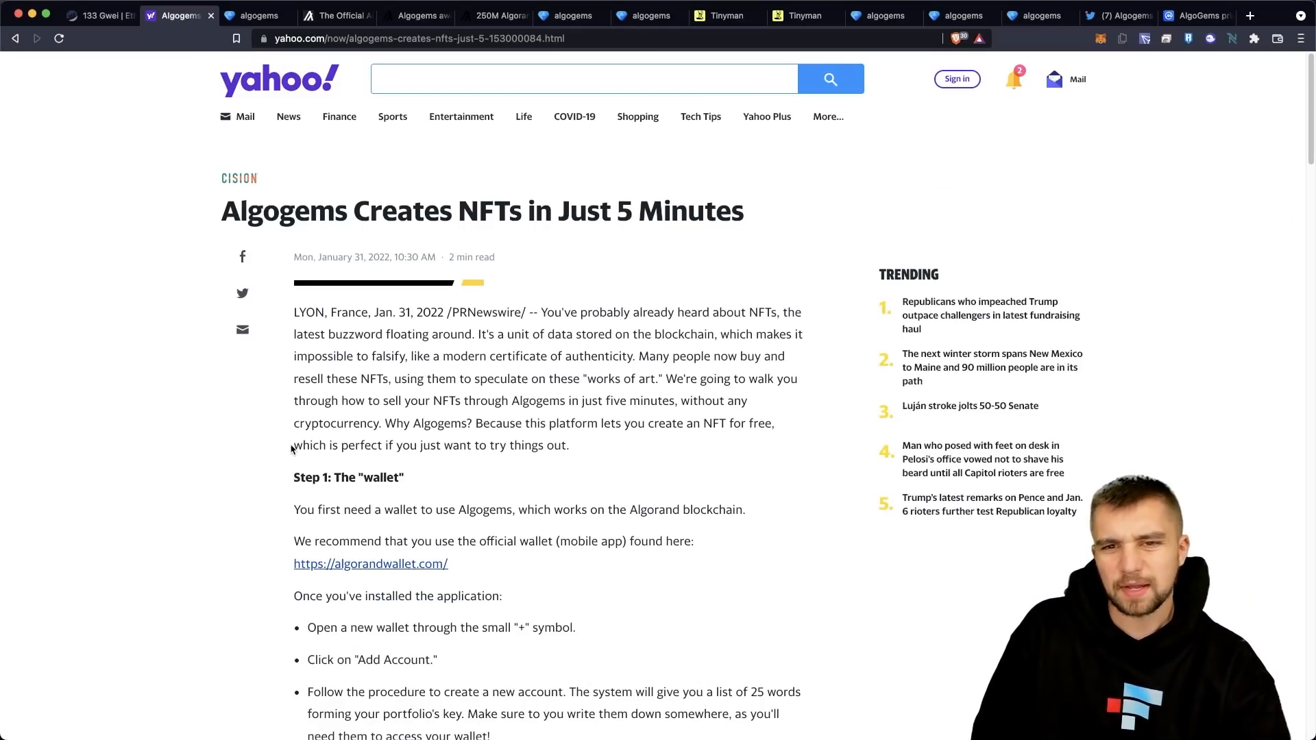
mouse_move(246, 398)
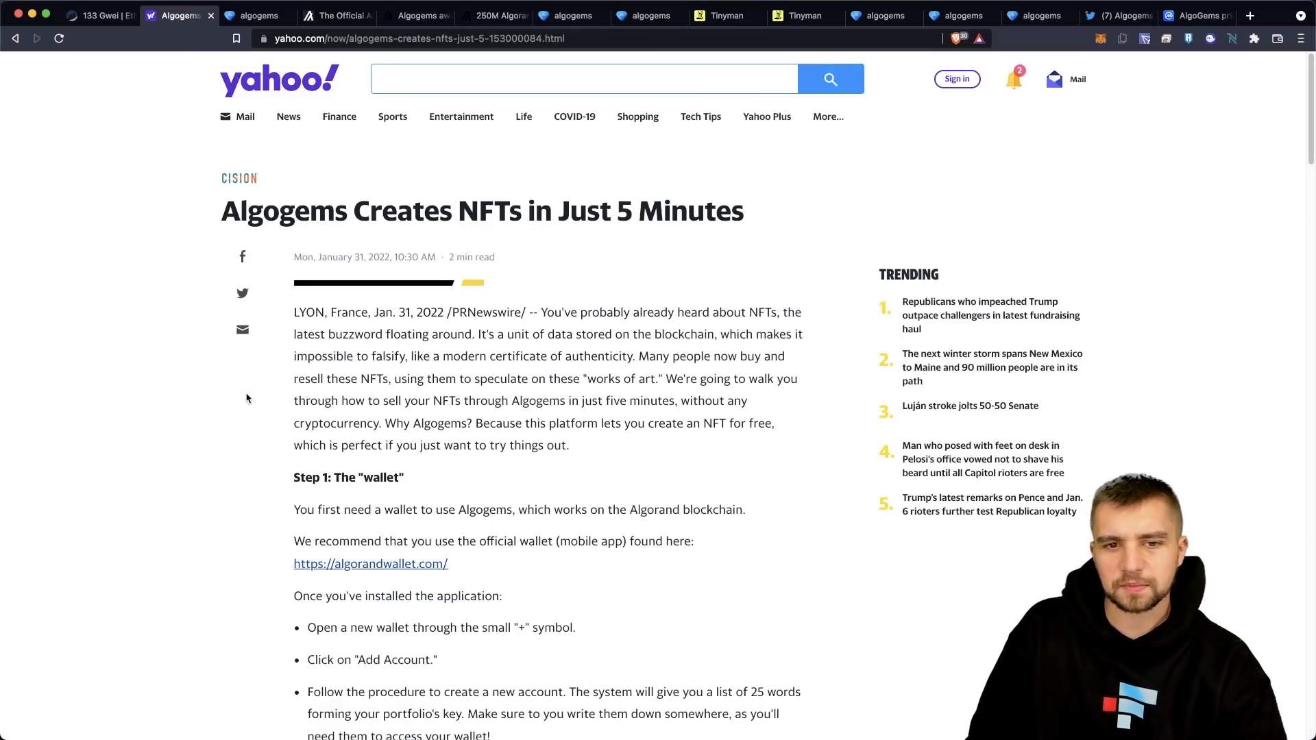
mouse_move(764, 464)
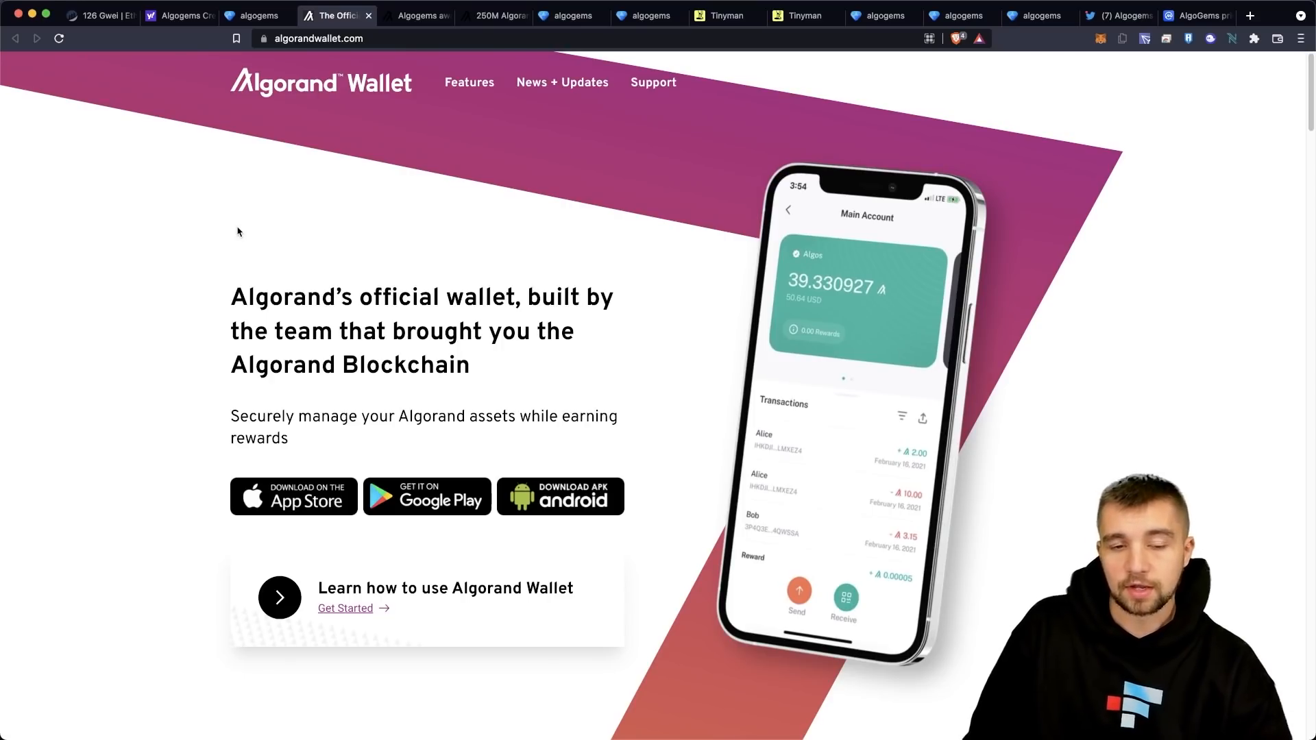
mouse_move(425, 140)
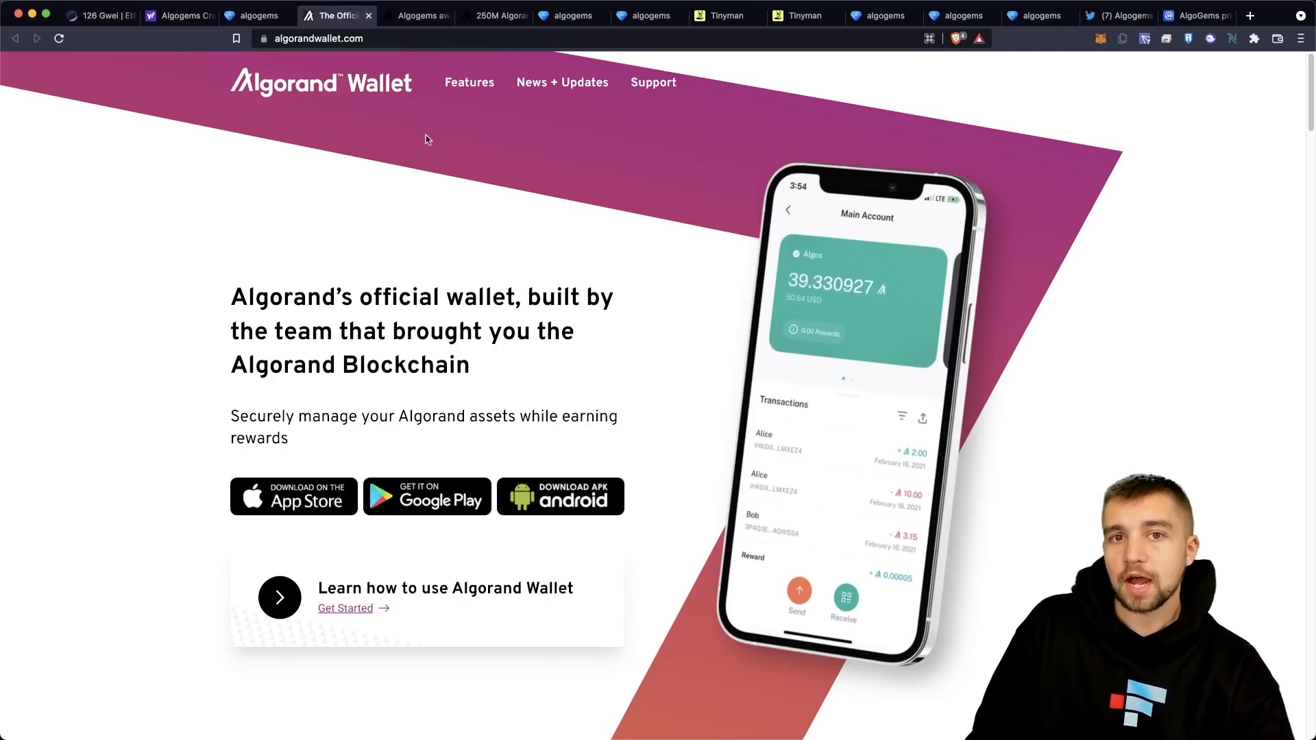
left_click(492, 15)
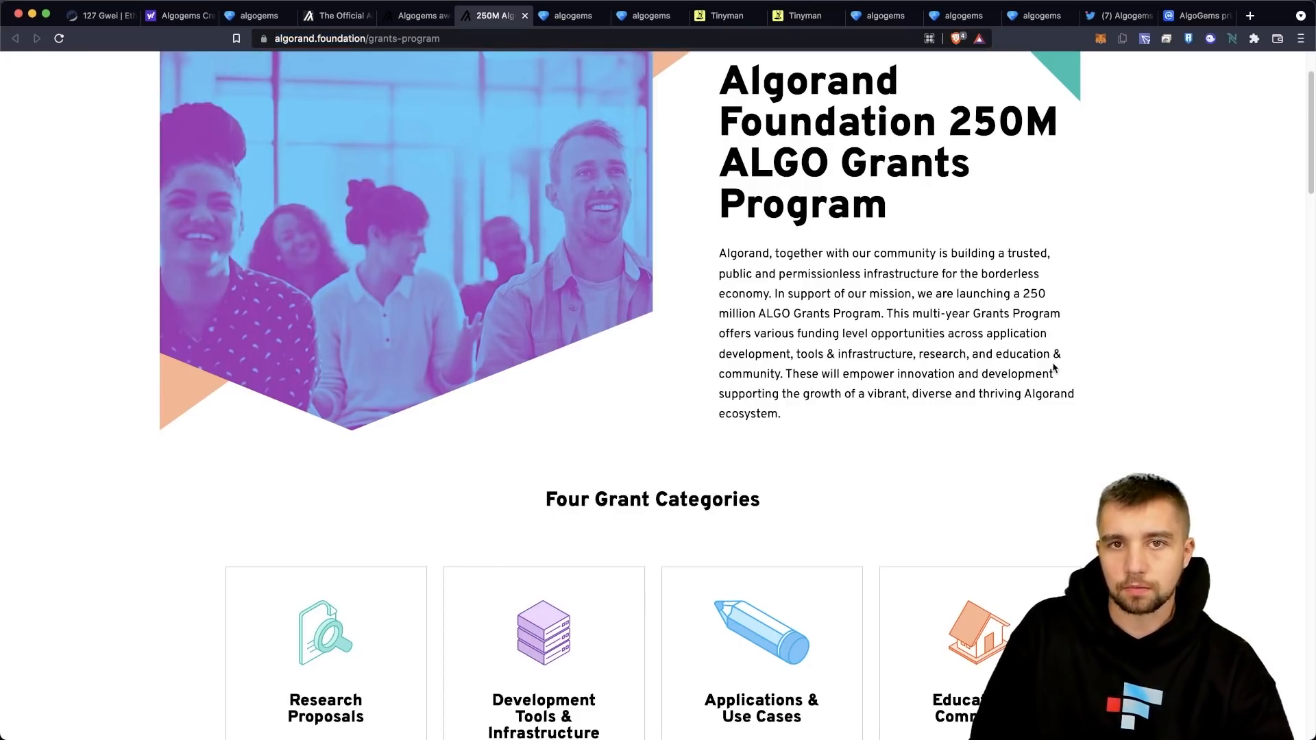
mouse_move(470, 288)
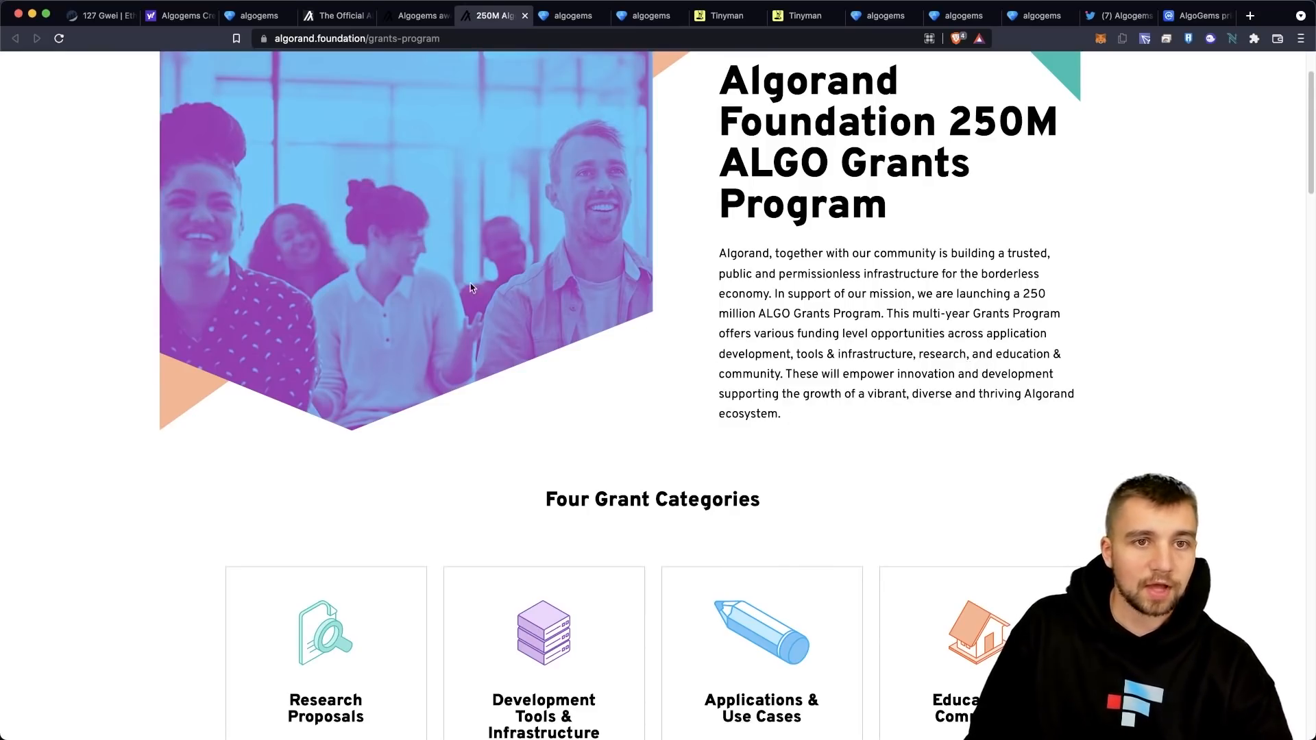
mouse_move(877, 197)
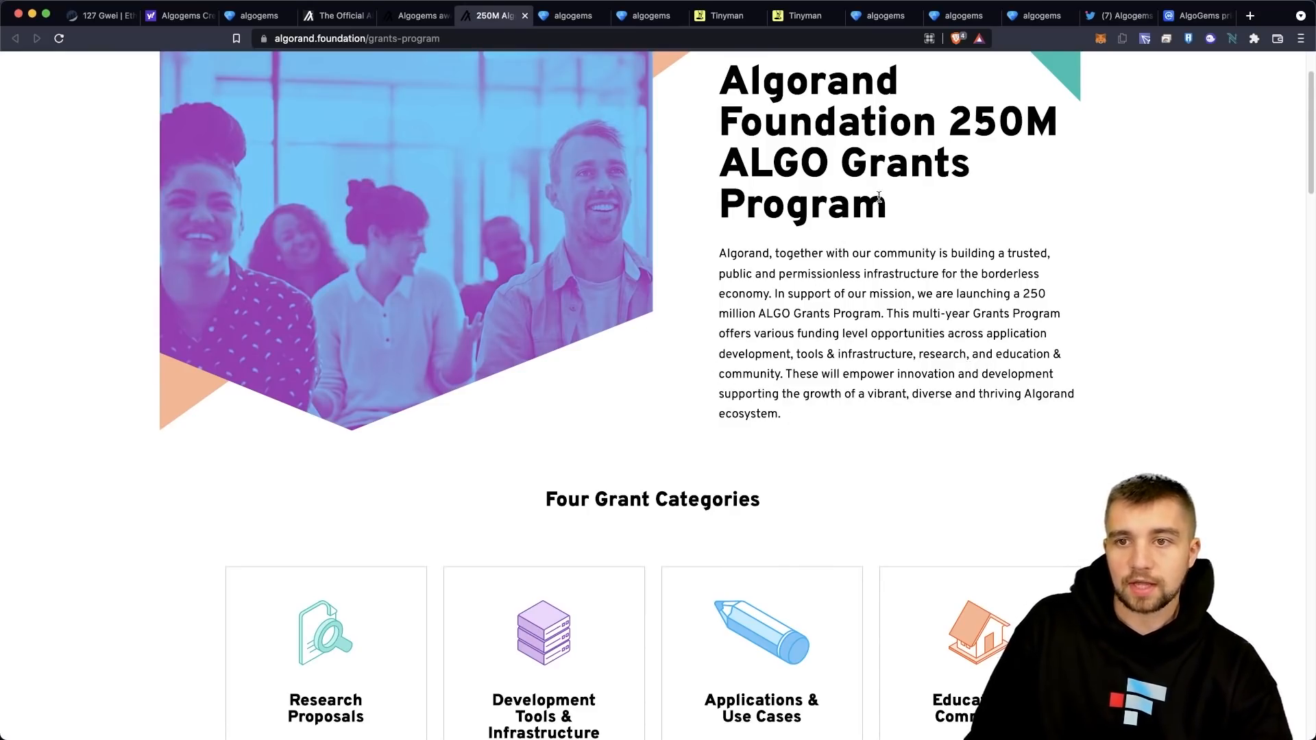
mouse_move(1023, 477)
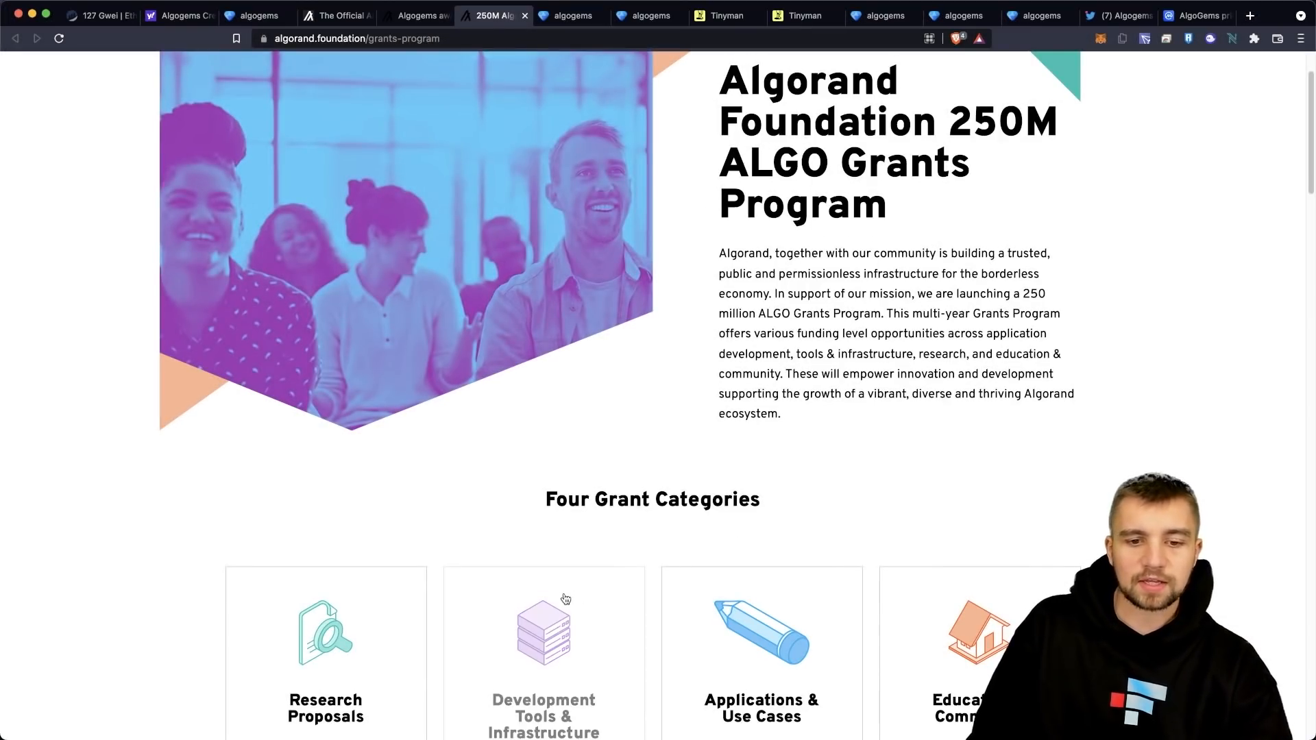
mouse_move(703, 481)
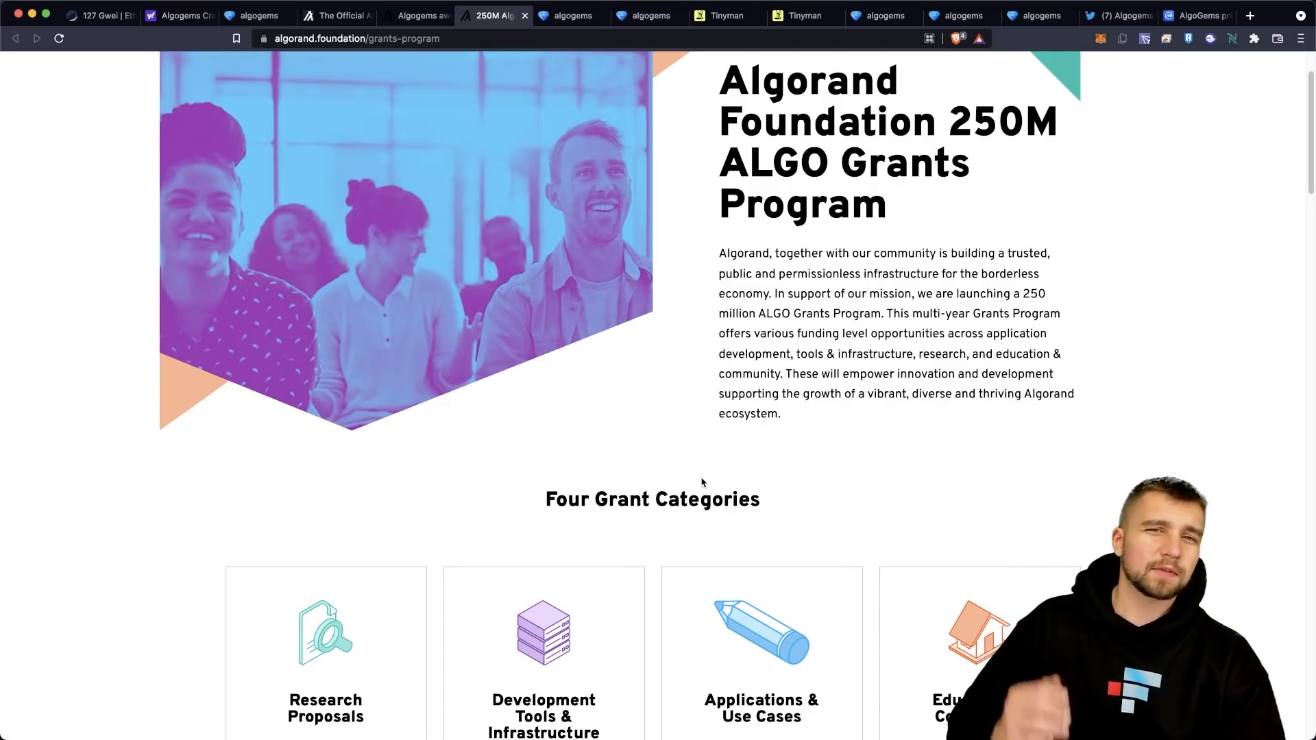
mouse_move(853, 432)
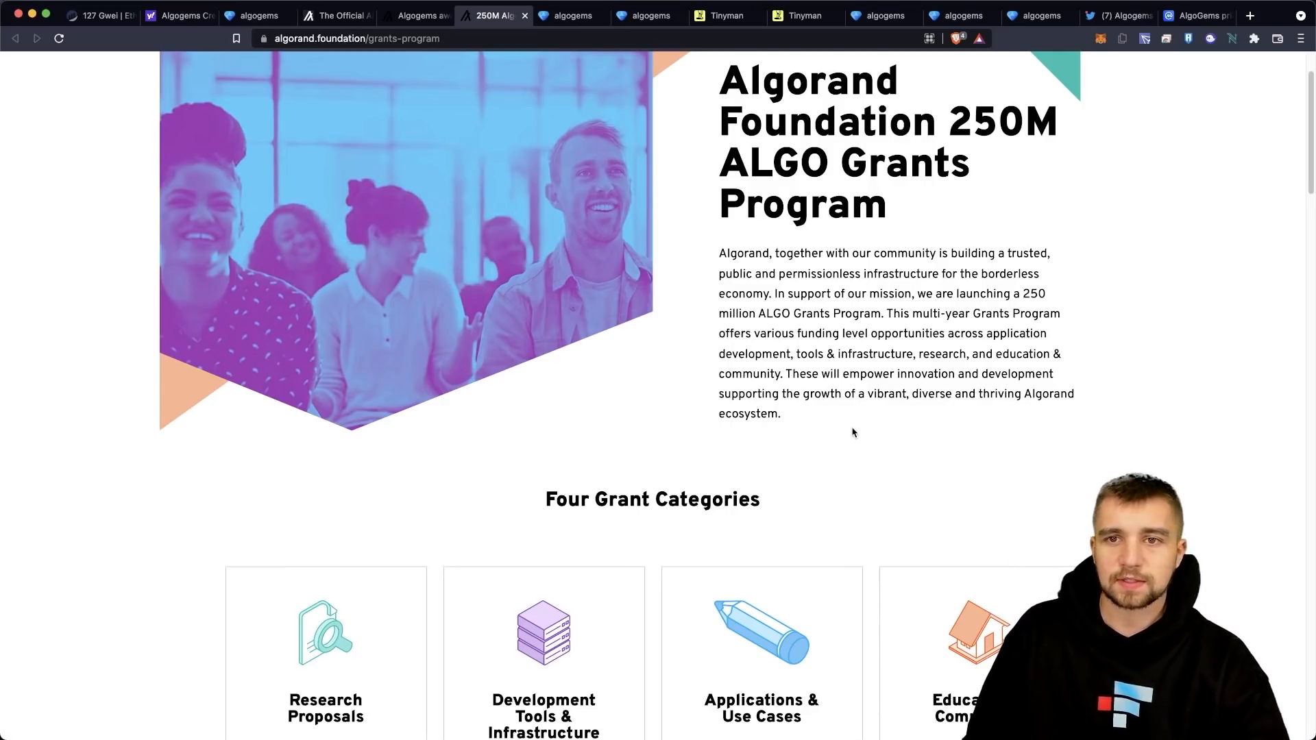
left_click(336, 15)
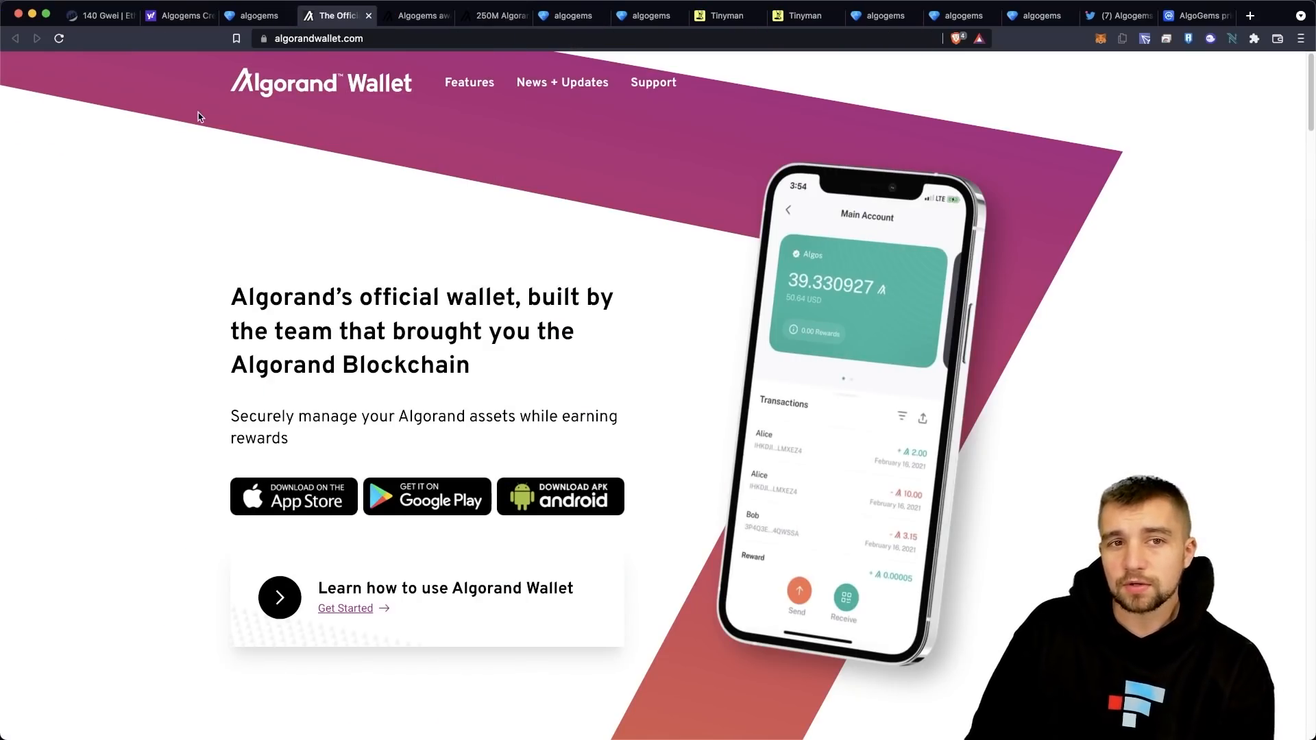
mouse_move(281, 192)
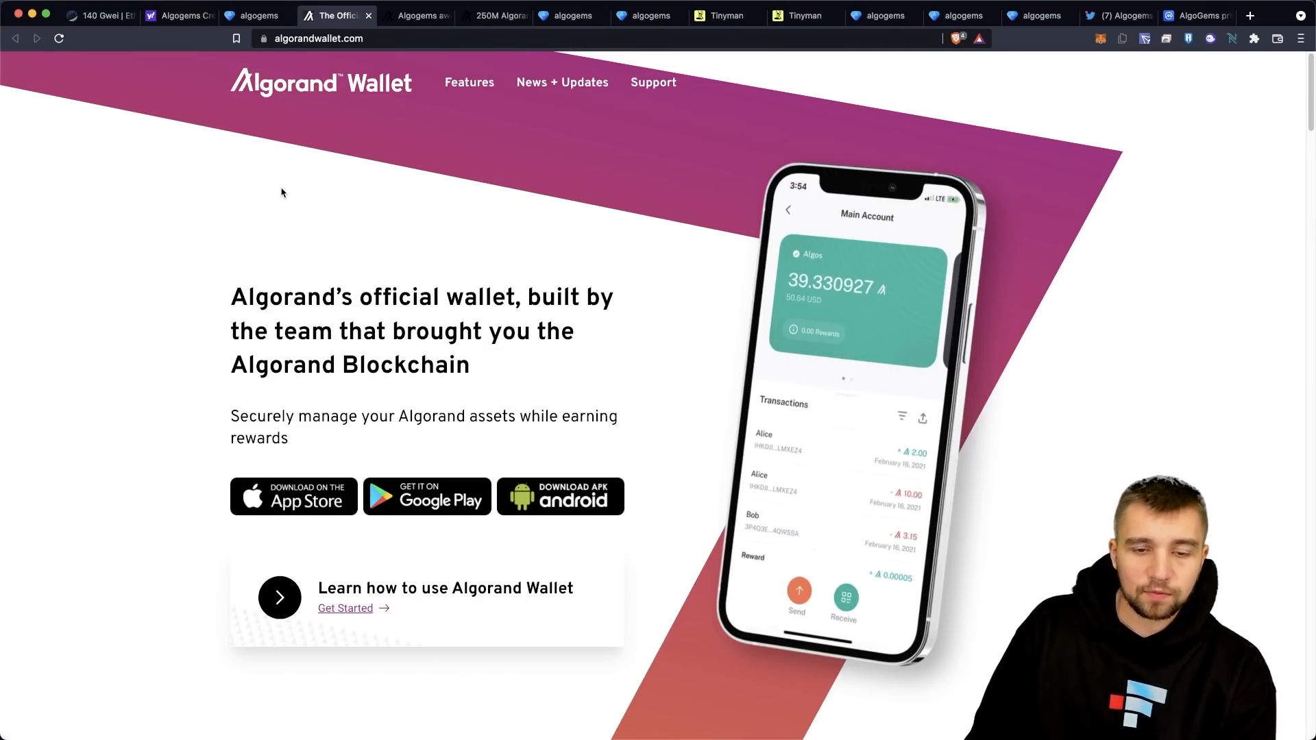
mouse_move(616, 263)
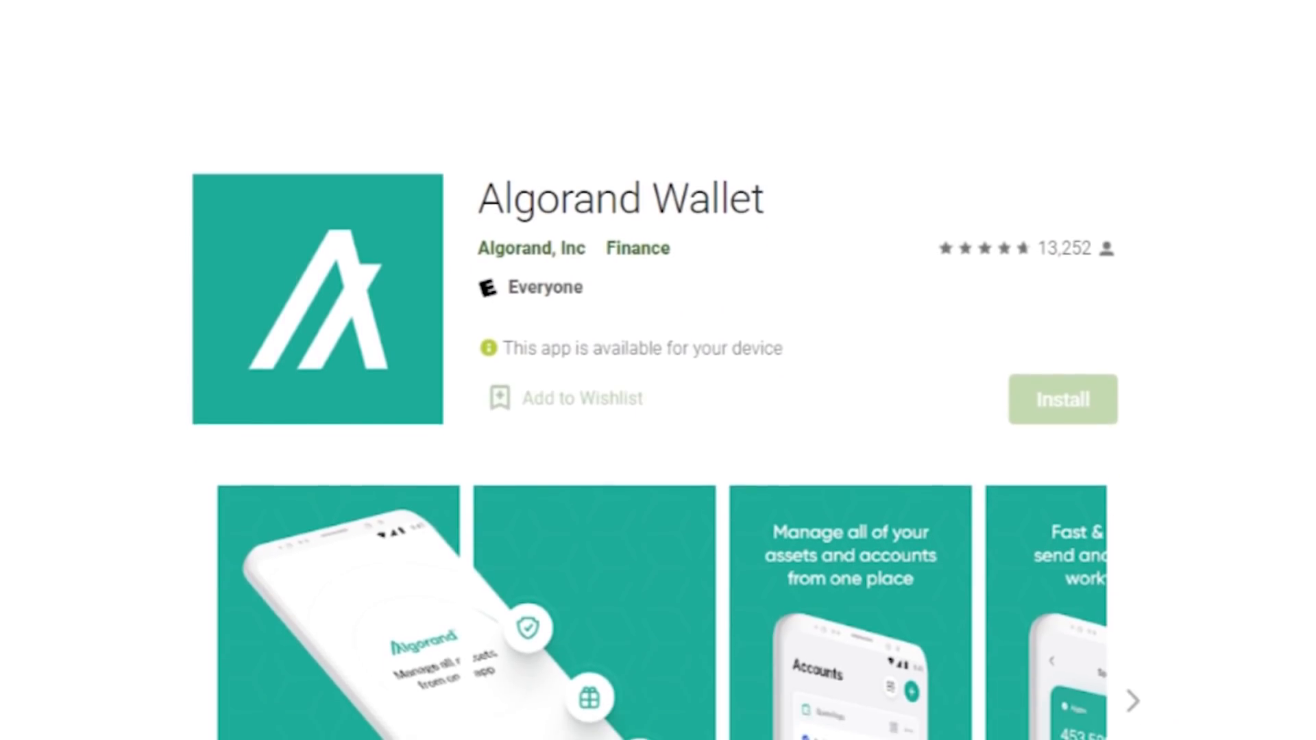
- Scroll down the Algorand Wallet Google Play listing to its screenshots and description
scroll("down", 3)
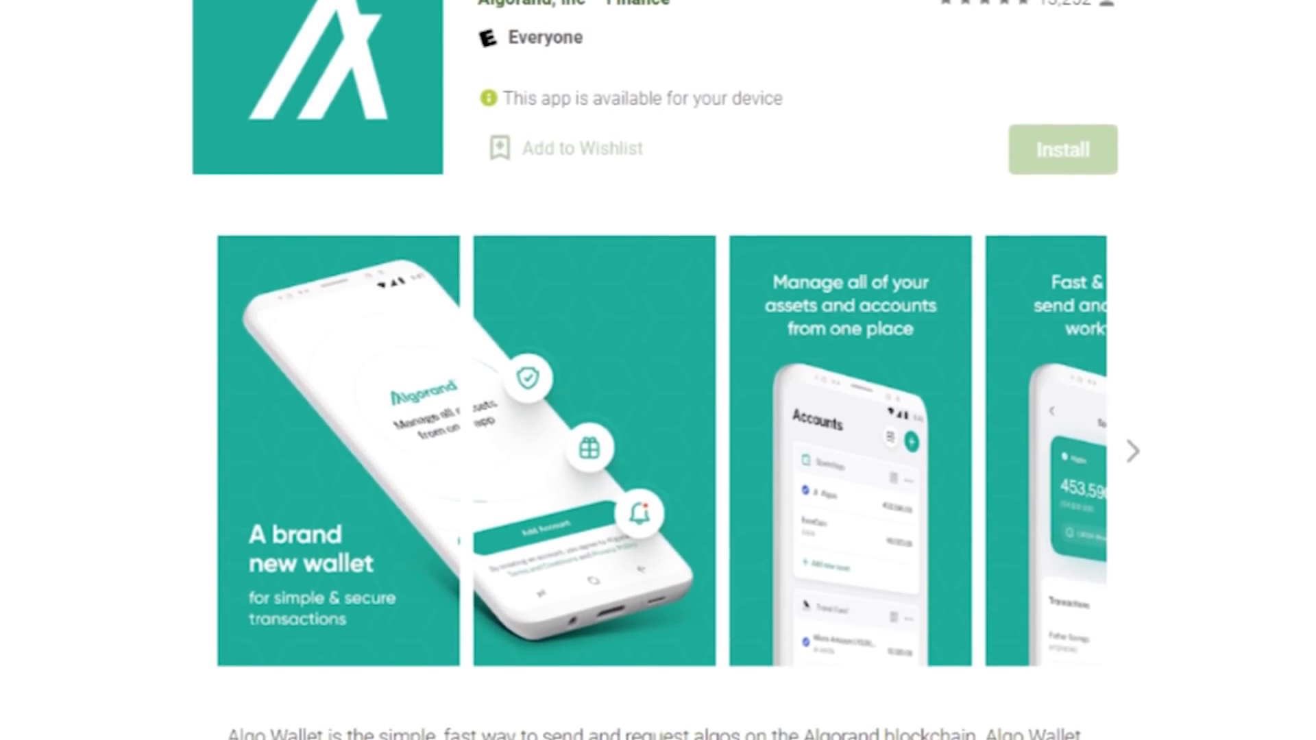